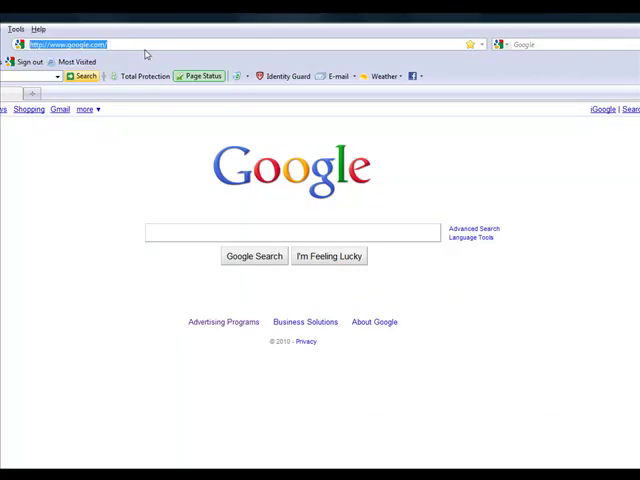
text(wwwq)
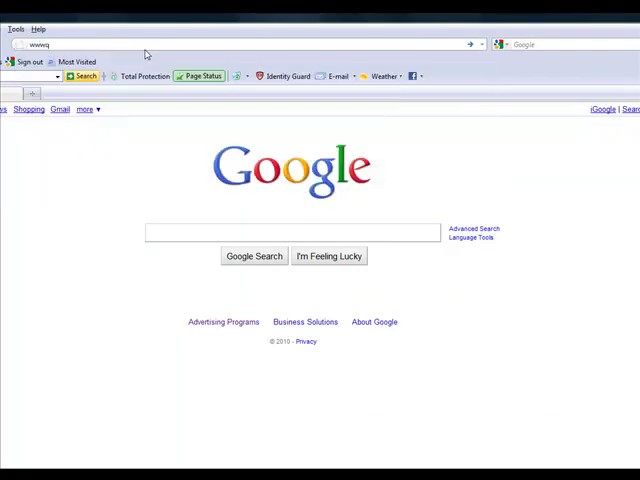
text(www.driverupdatersexposed.com/)
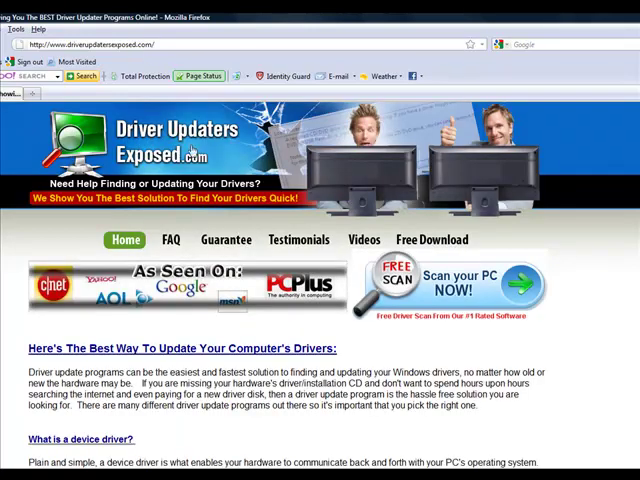
mouse_move(444, 258)
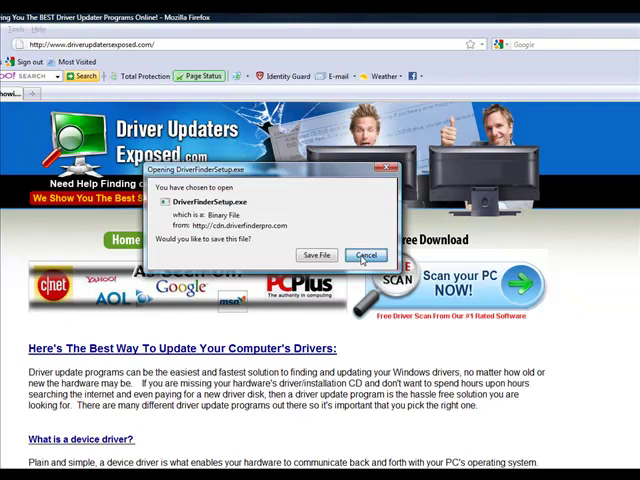
- Save the DriverFinder setup file offered by driverupdatersexposed.com
click(368, 254)
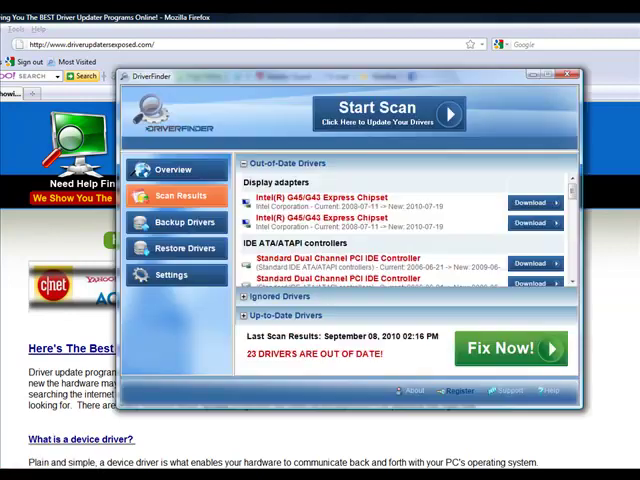
- View the driver status summary, then the Scan Results list of out-of-date drivers
click(174, 168)
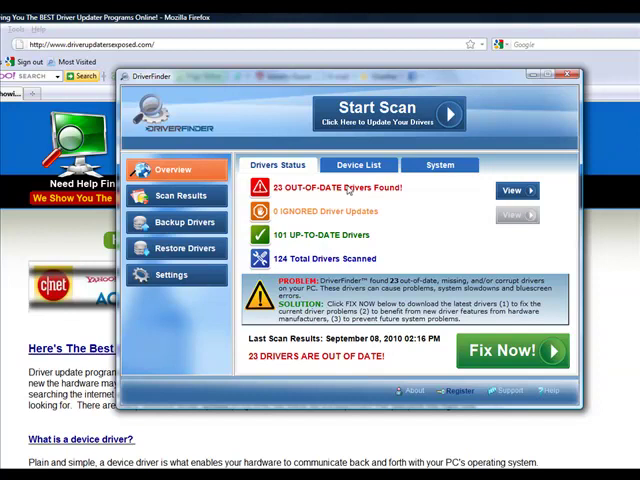
click(388, 112)
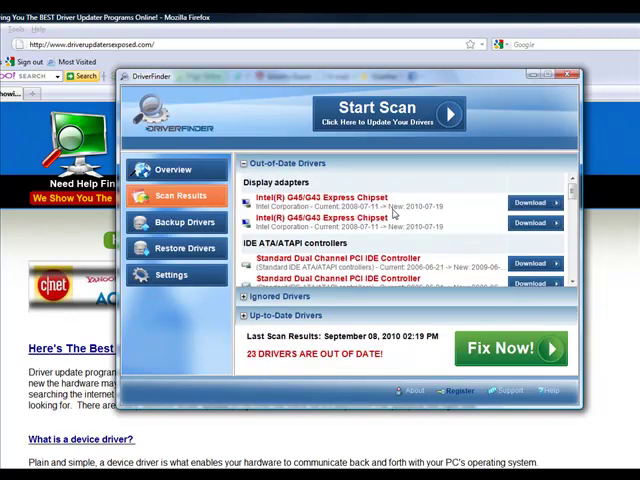
mouse_move(412, 212)
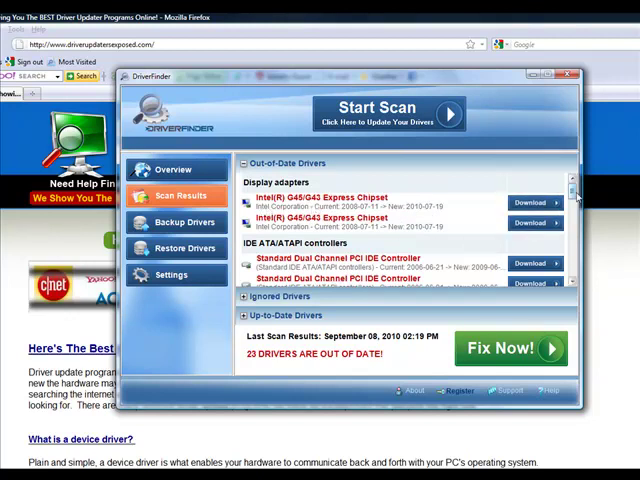
click(176, 168)
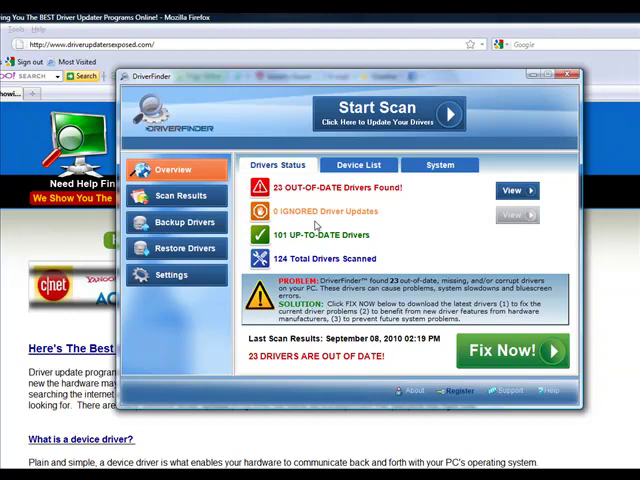
click(180, 196)
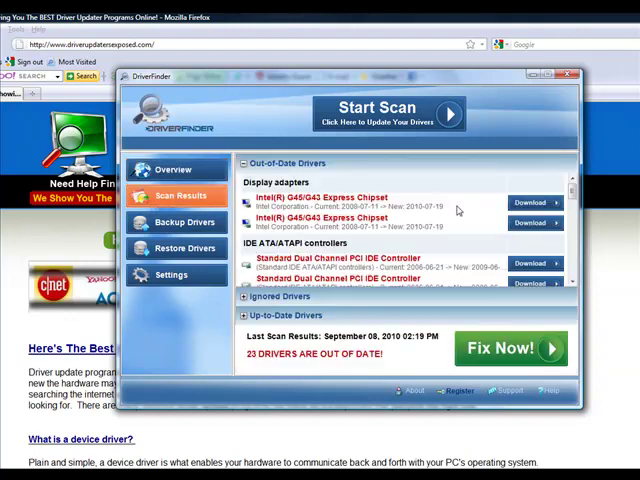
- Browse the out-of-date driver list down to PCI bridges and USB controllers, then return to the Overview summary
scroll(down, 3)
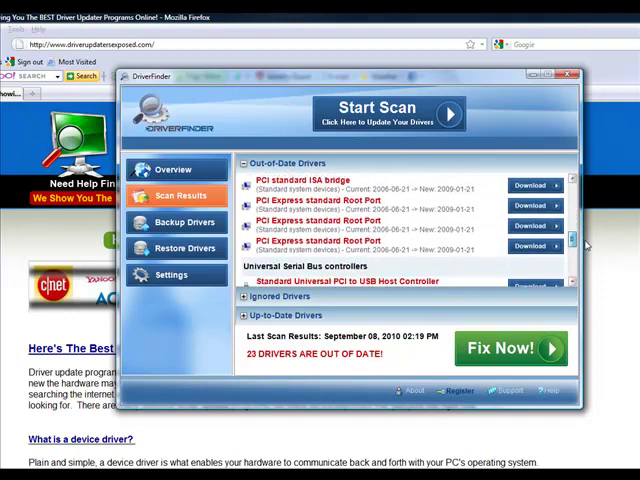
scroll(up, 3)
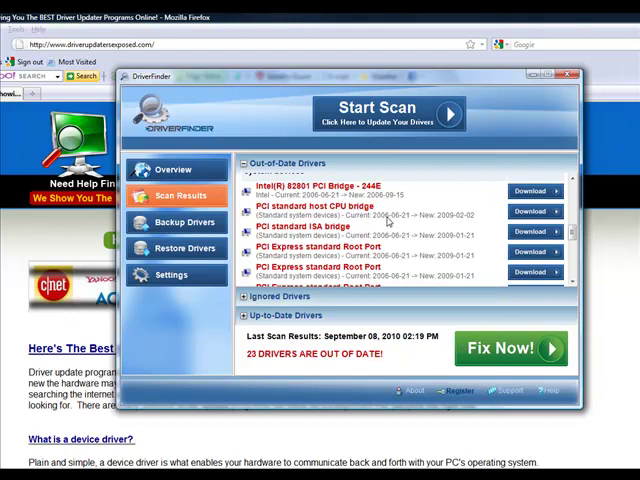
mouse_move(384, 222)
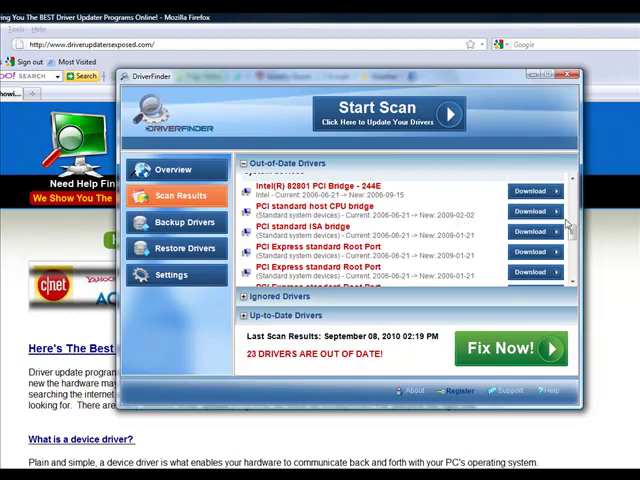
scroll(down, 3)
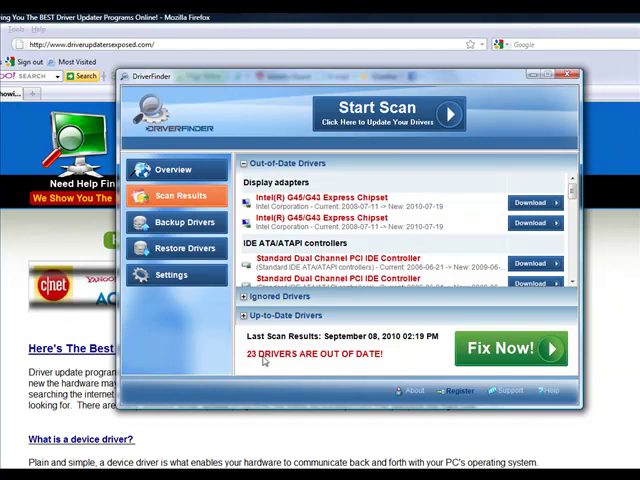
click(172, 168)
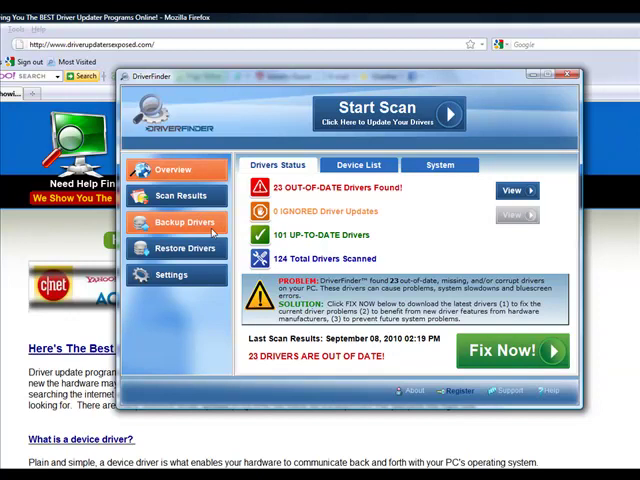
click(184, 222)
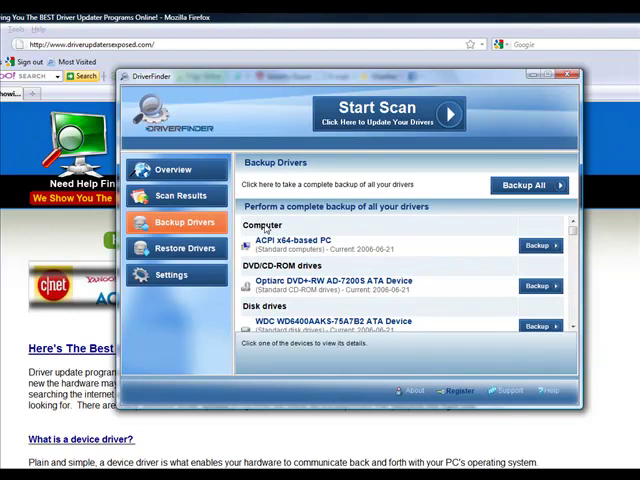
mouse_move(344, 236)
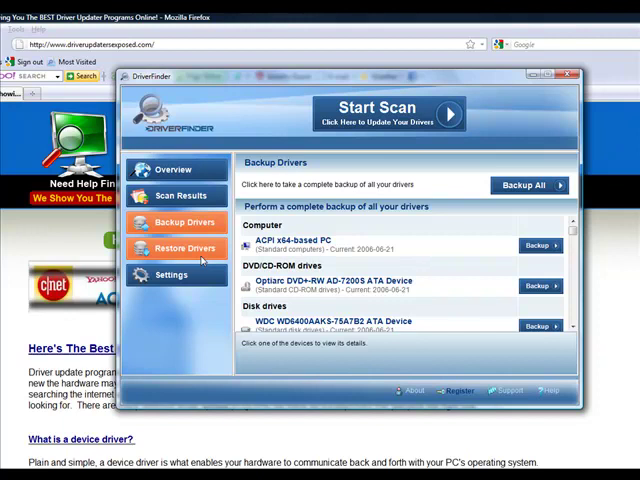
click(184, 248)
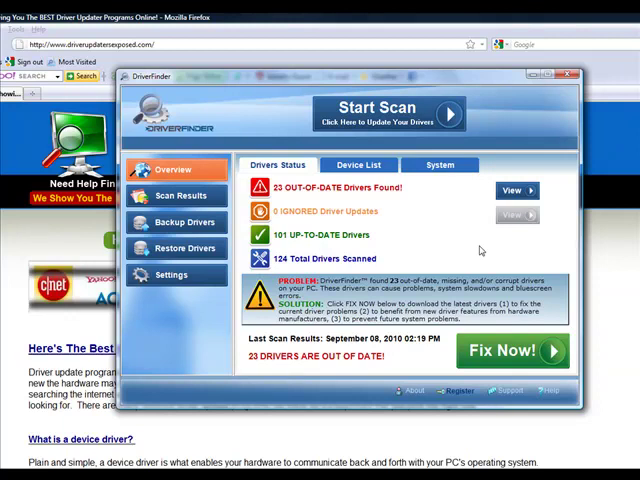
mouse_move(380, 242)
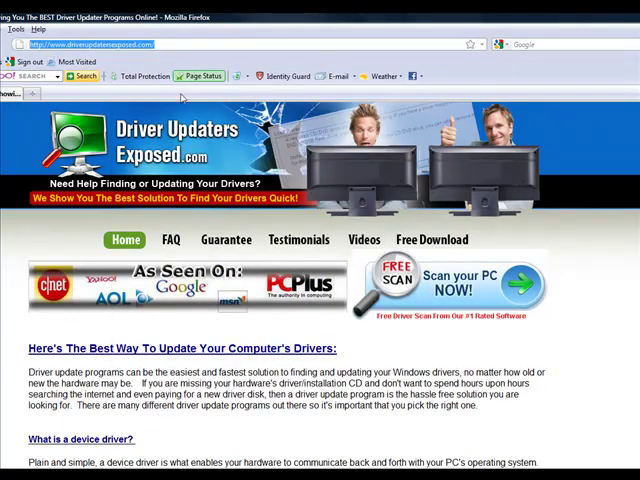
mouse_move(324, 204)
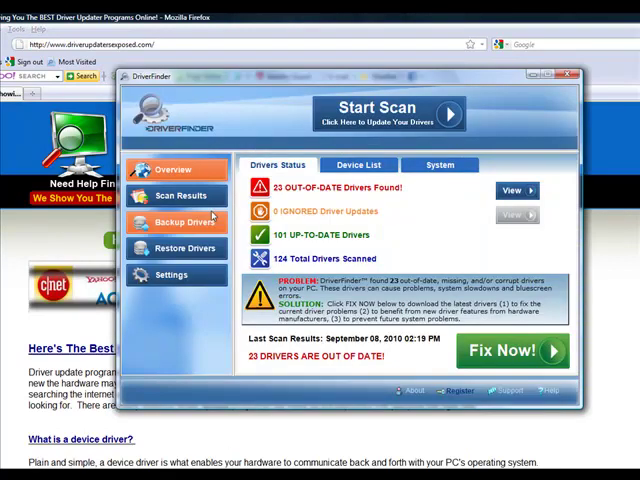
mouse_move(396, 180)
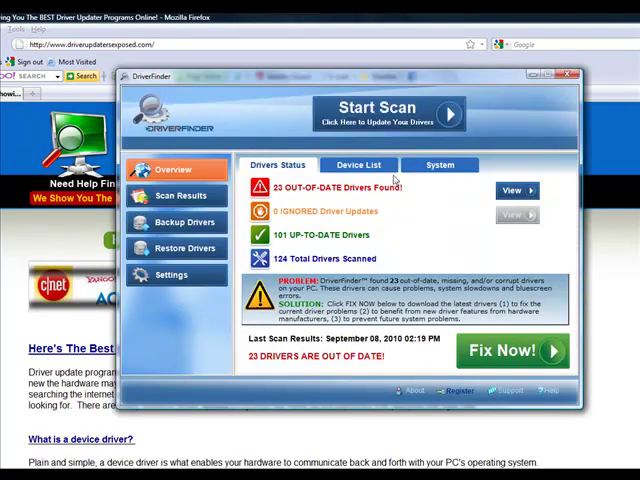